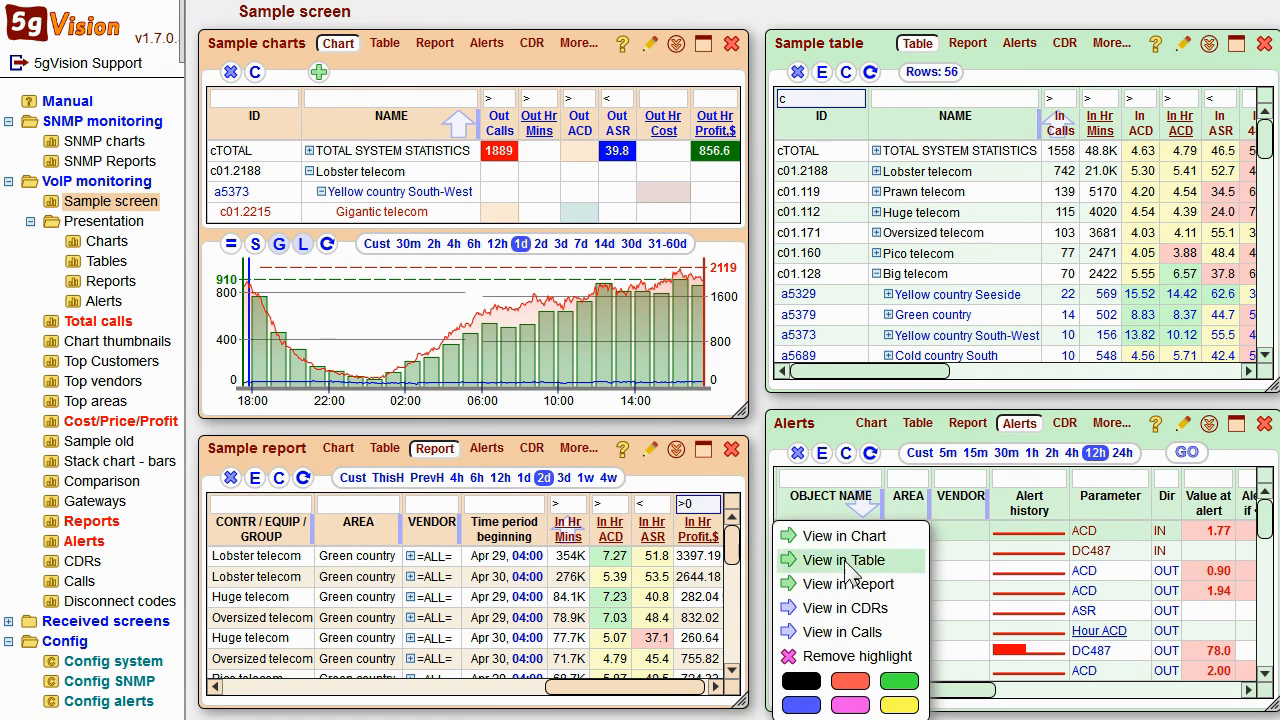
# Open Presentation > Charts to show the hourly calls chart for a Gigantic telecom route.
pyautogui.click(841, 608)
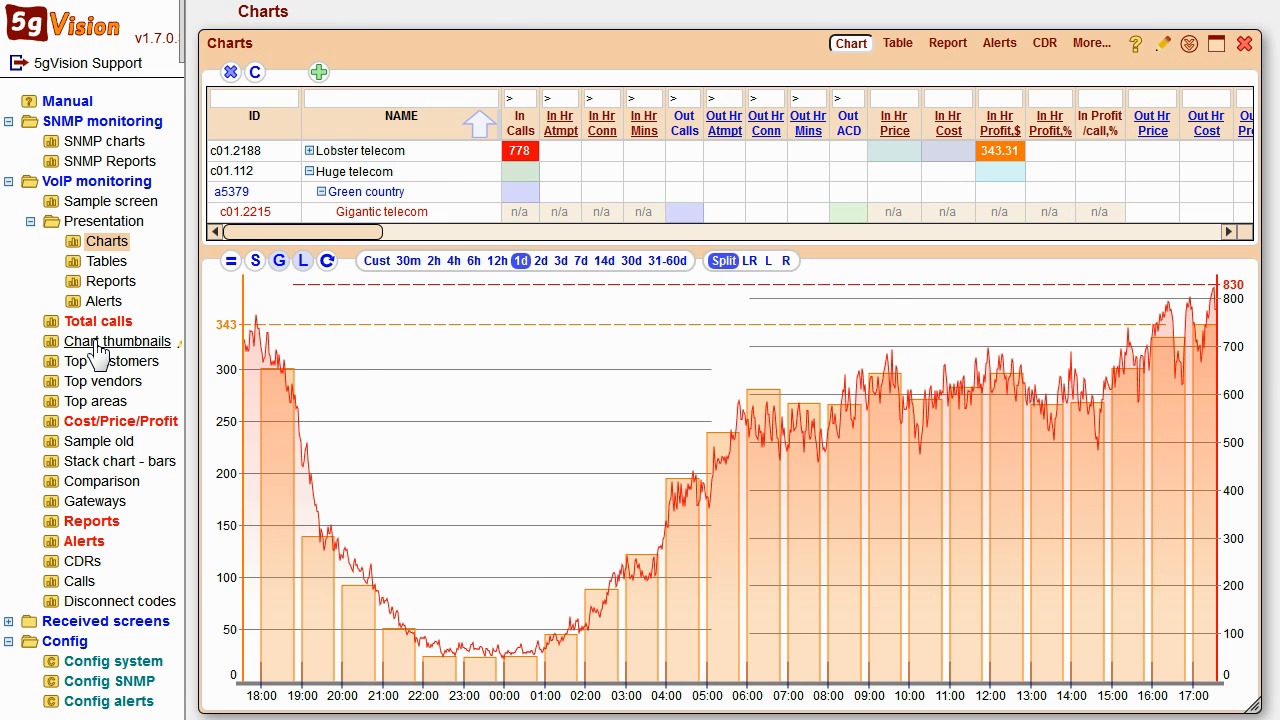
pyautogui.click(116, 341)
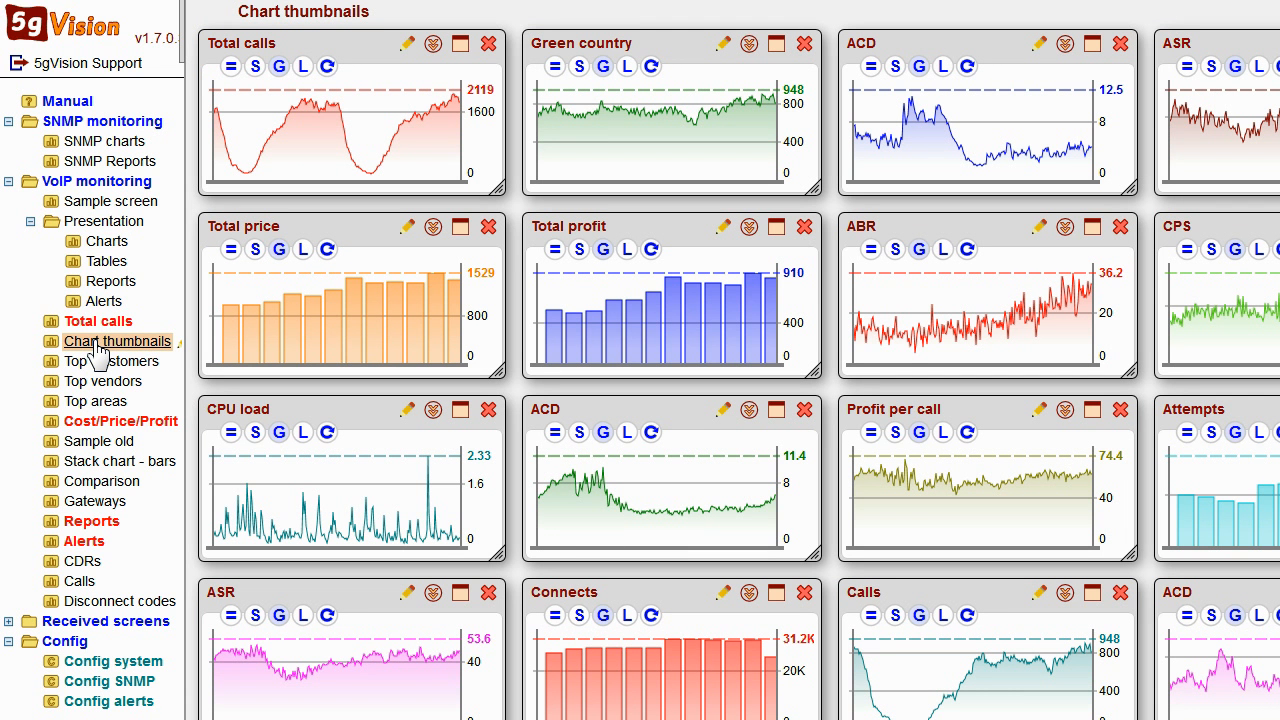
pyautogui.moveTo(100, 355)
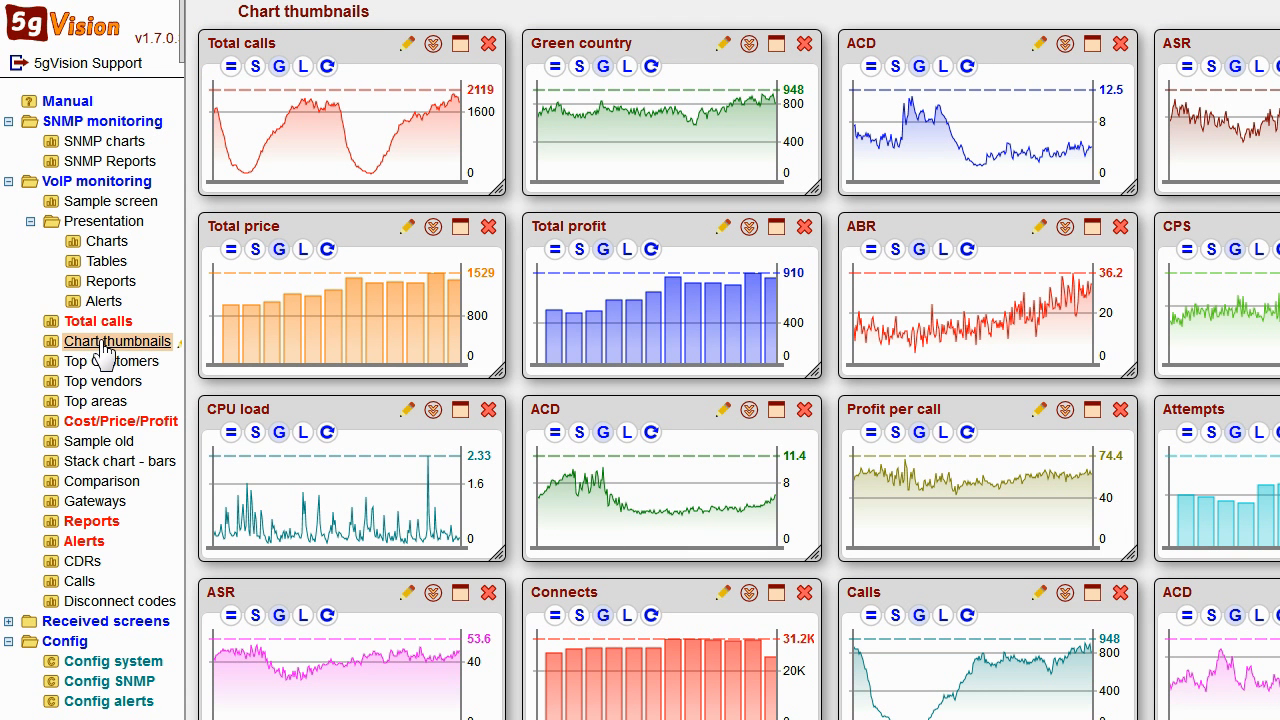
pyautogui.click(100, 241)
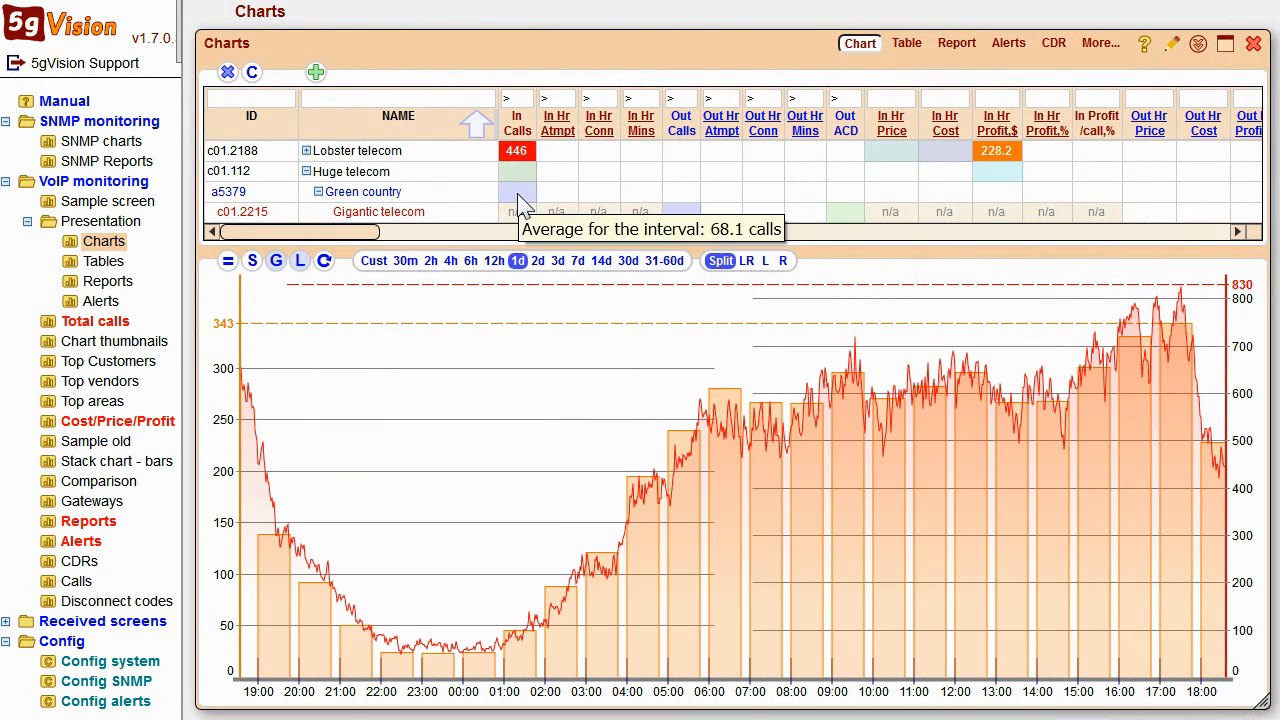
# Plot Gigantic telecom's Out Calls and Out ACD, and unplot Lobster telecom's In Calls.
pyautogui.click(517, 191)
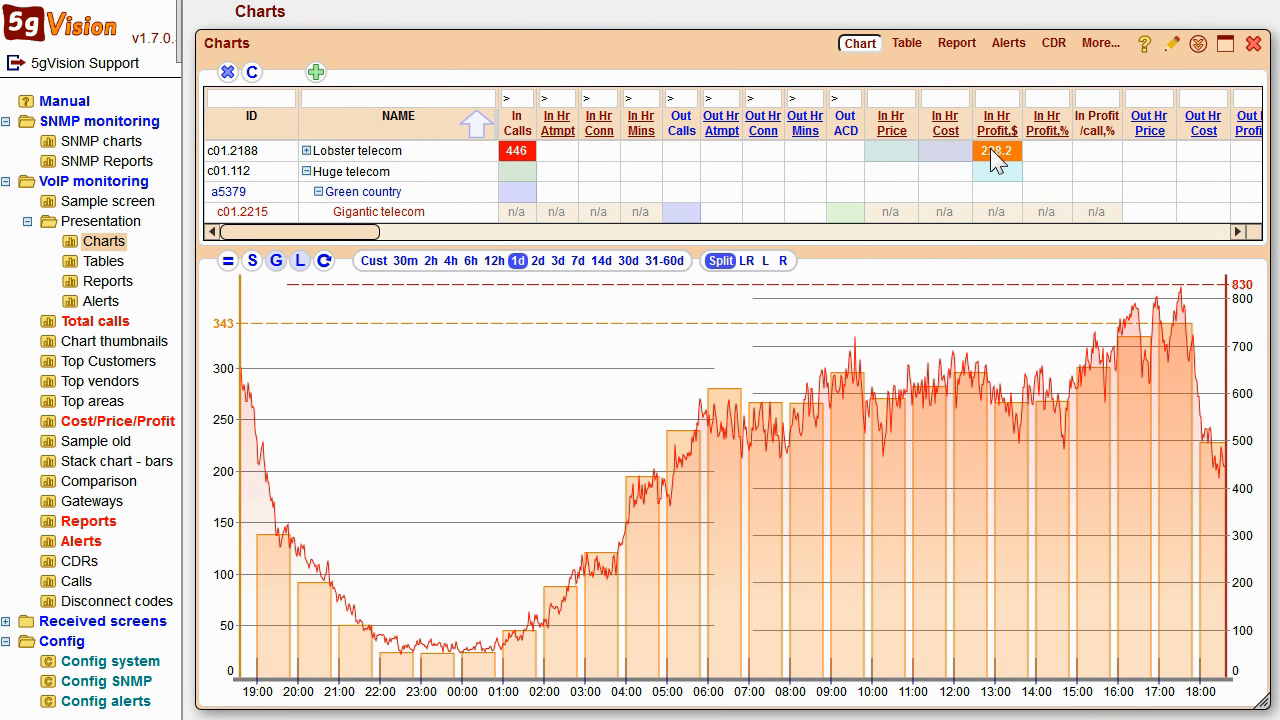
pyautogui.moveTo(360, 171)
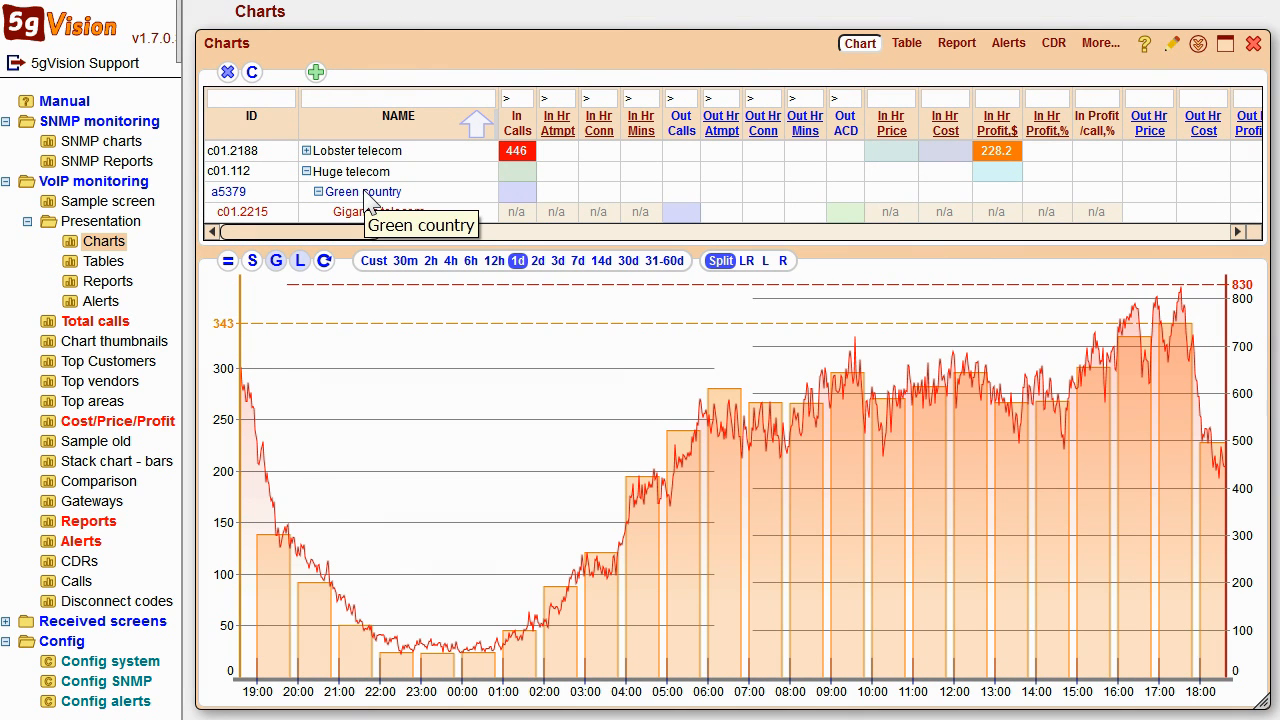
pyautogui.moveTo(379, 211)
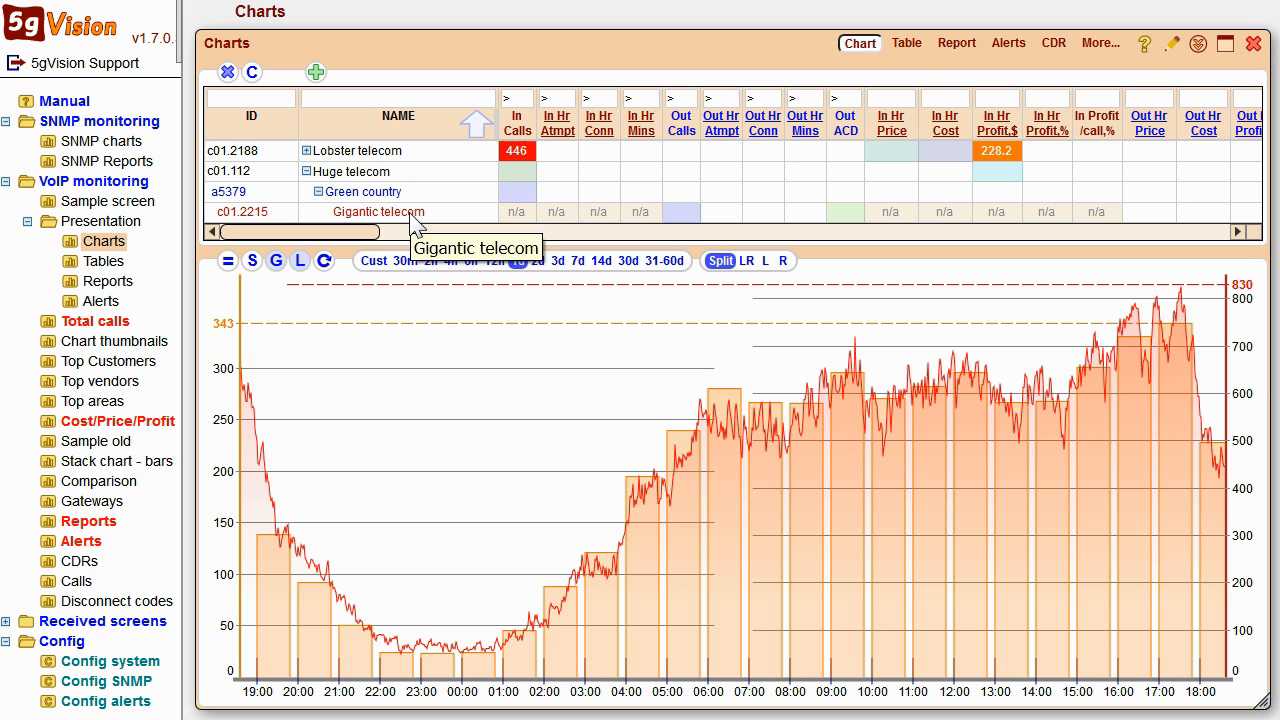
pyautogui.click(517, 261)
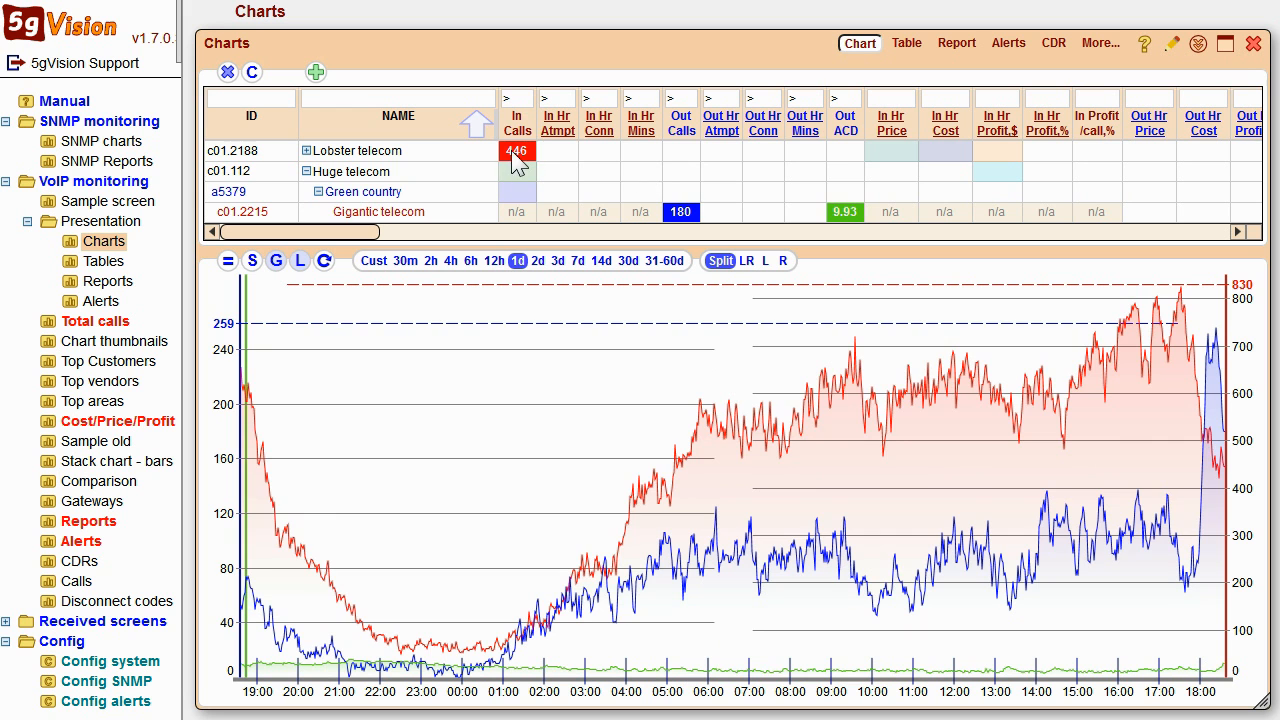
pyautogui.click(252, 72)
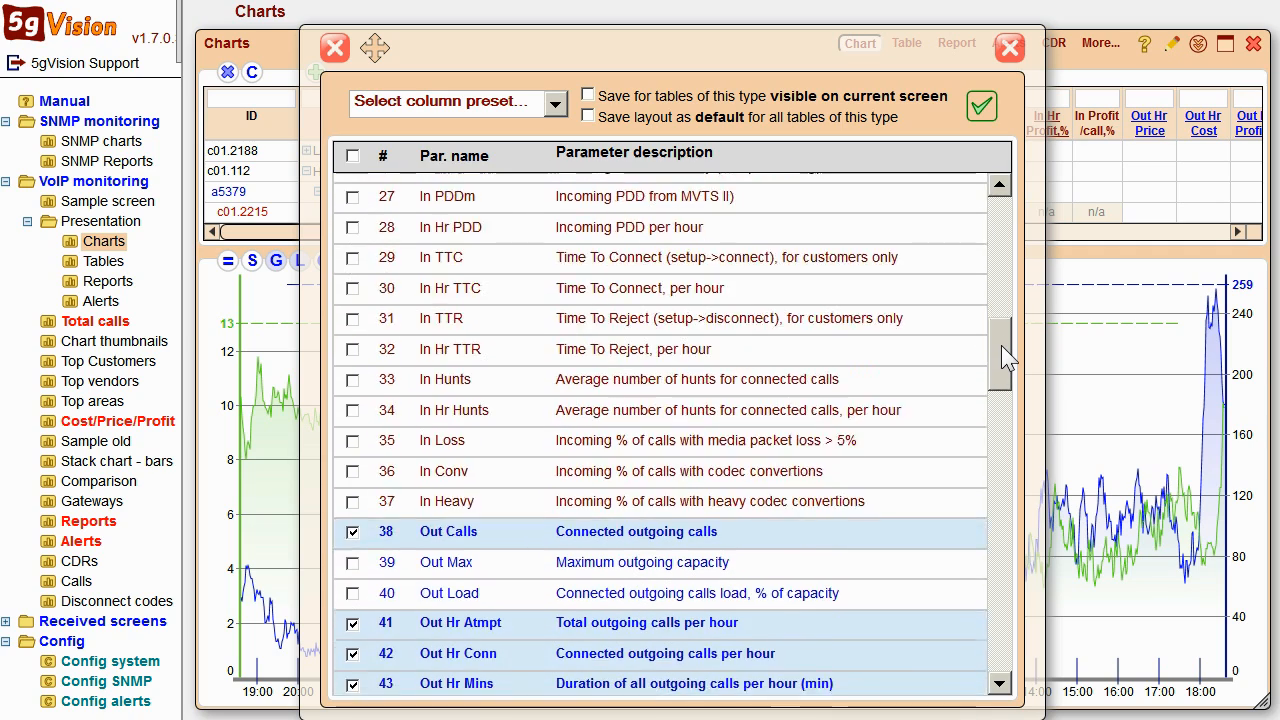
# Scroll the column list and bring up the Add objects picker listing 222 rows.
pyautogui.scroll(-3)
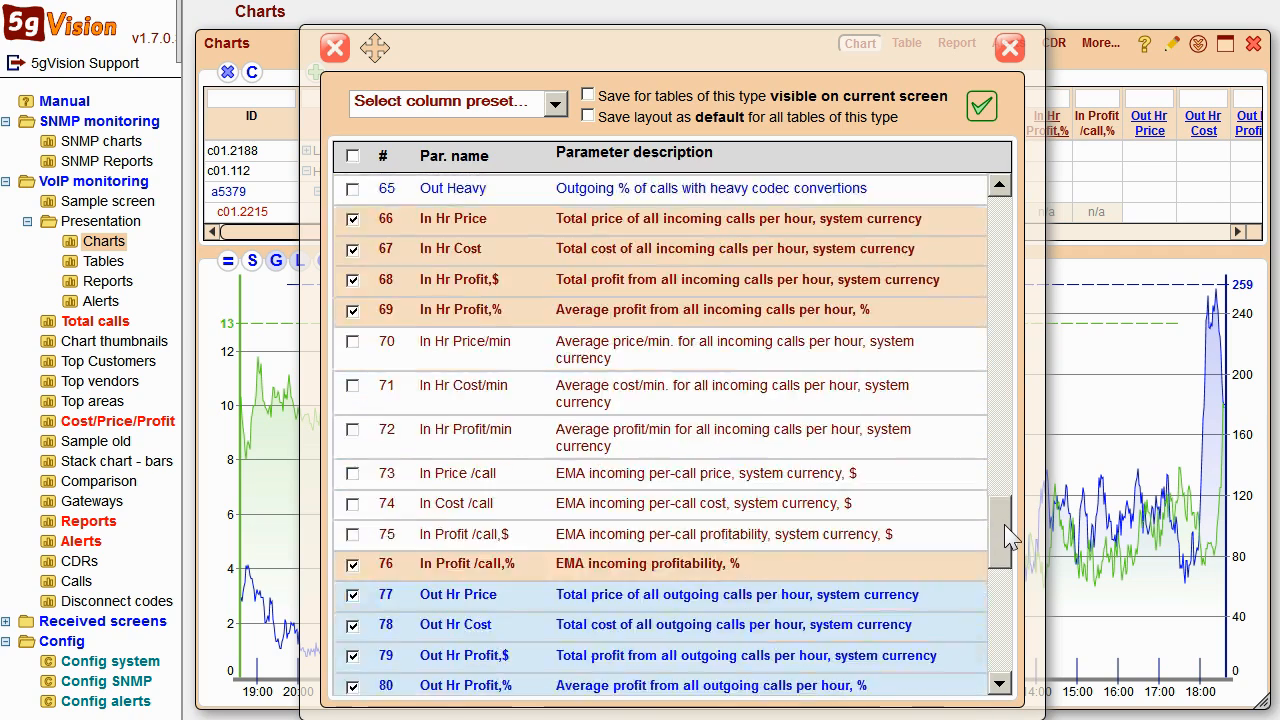
pyautogui.scroll(-3)
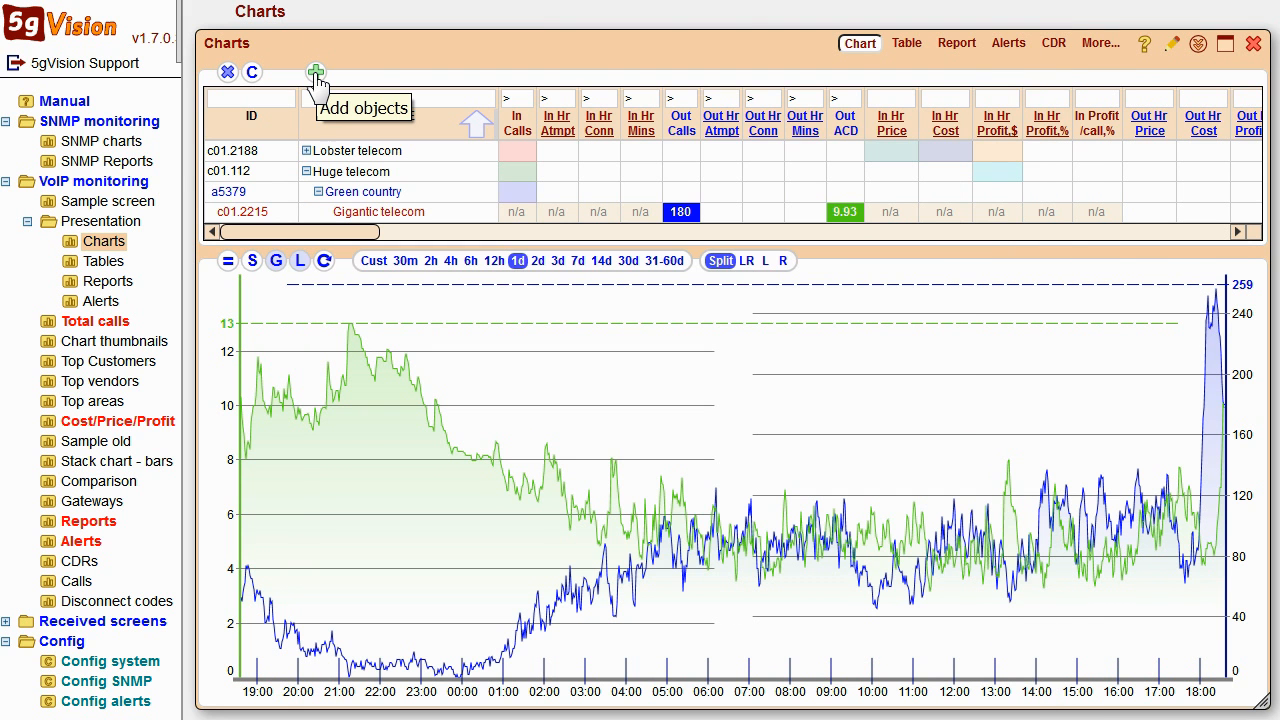
pyautogui.click(315, 72)
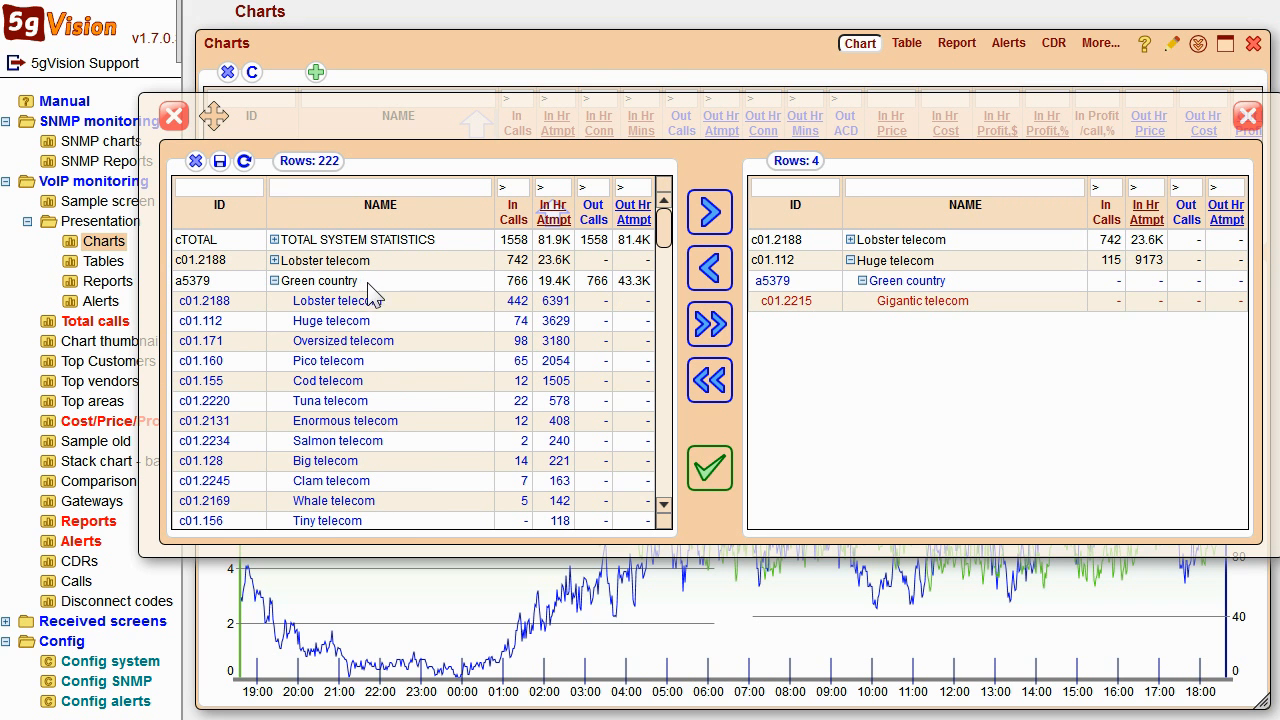
# Scroll down through the Add objects list of monitored objects.
pyautogui.scroll(-3)
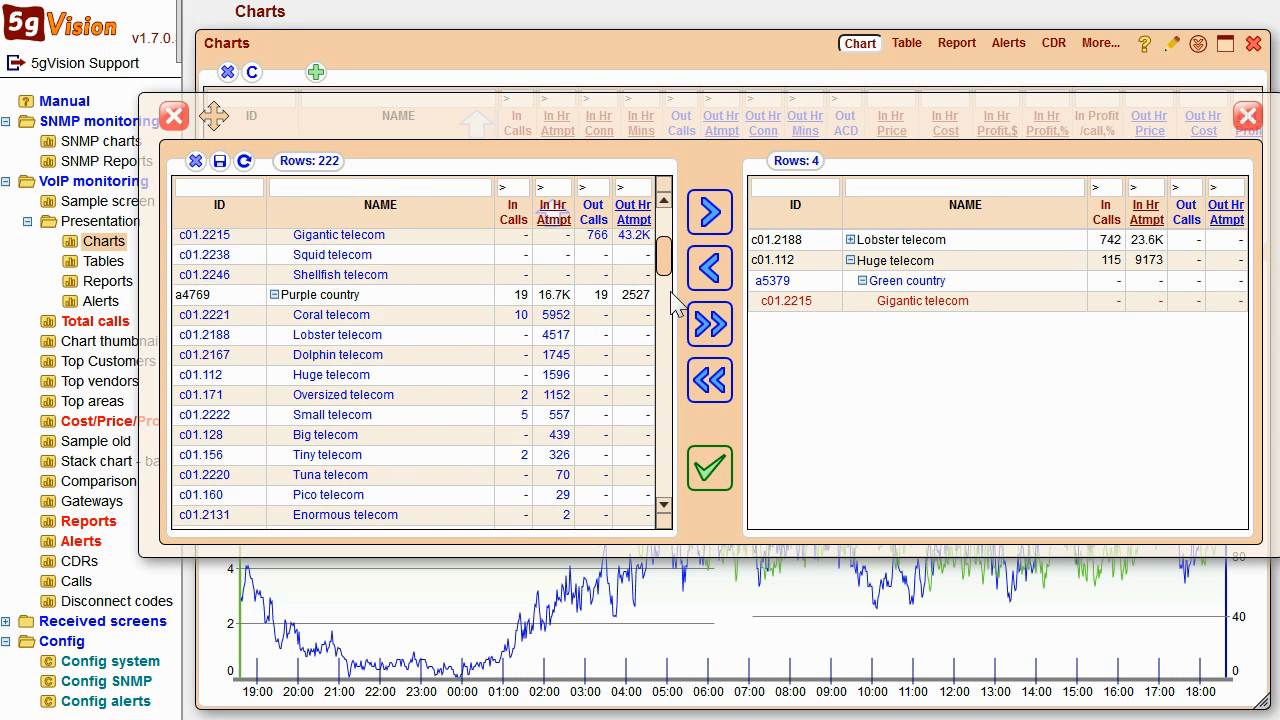
pyautogui.scroll(-3)
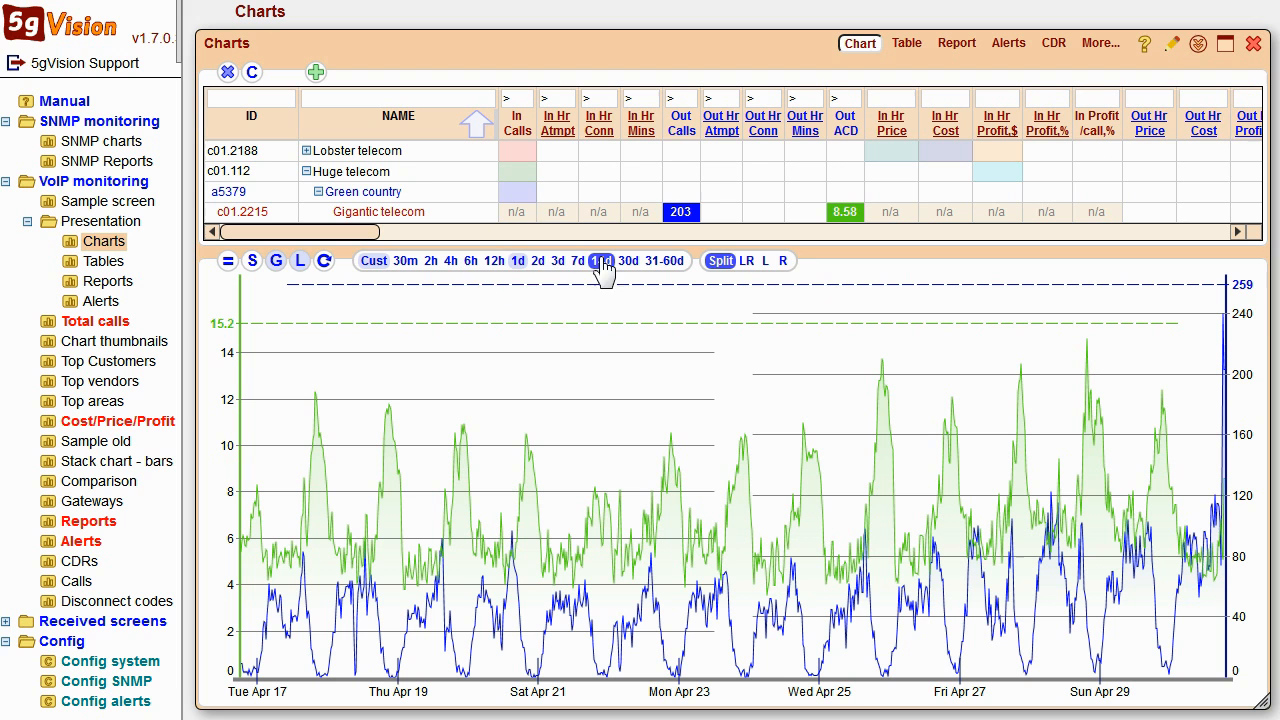
# Switch to Presentation > Tables, listing 184 rows of call statistics.
pyautogui.click(600, 261)
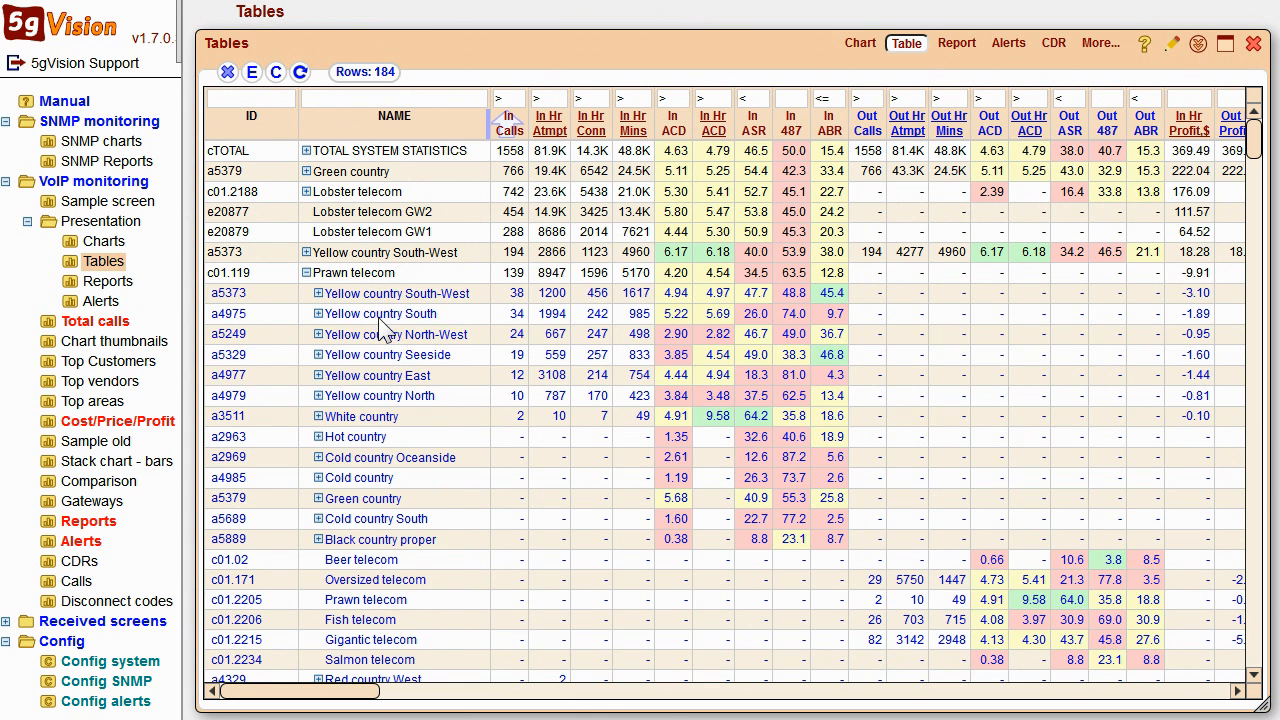
# Expand Yellow country South, sort by In ACD, filter ID 'c' and In Calls '>0', then open Reports.
pyautogui.click(318, 313)
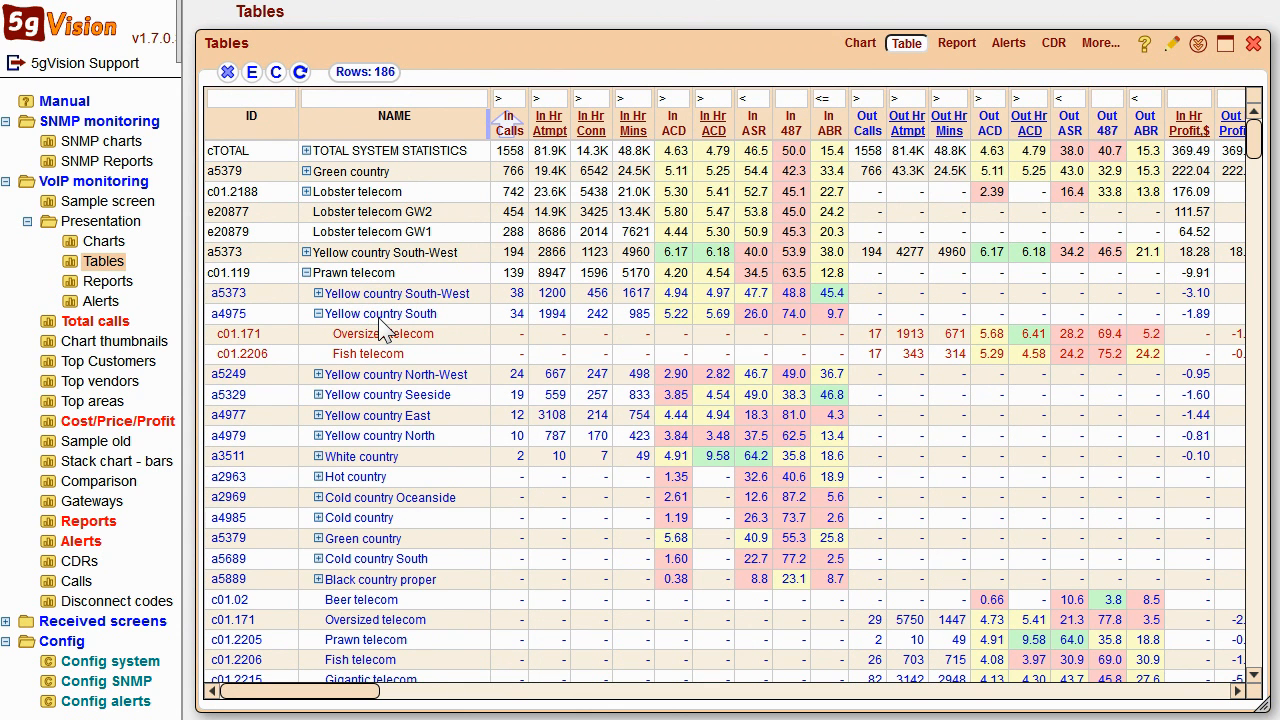
pyautogui.click(673, 120)
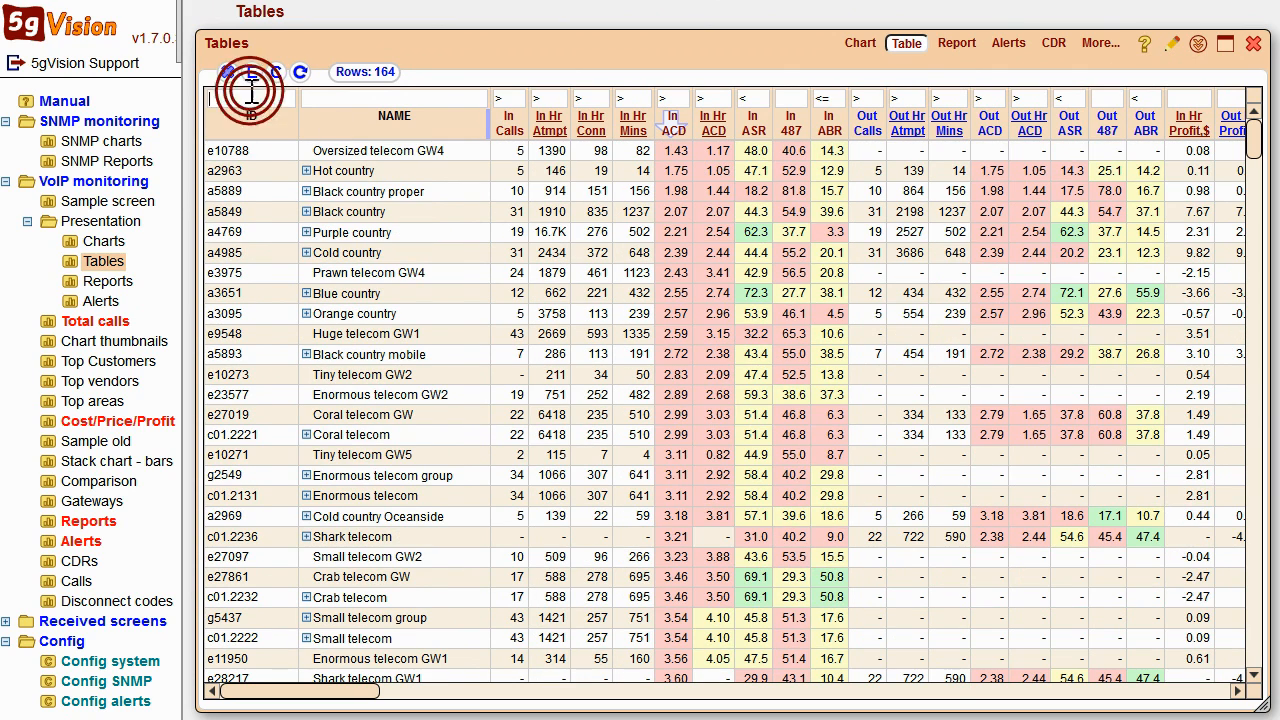
pyautogui.write('c')
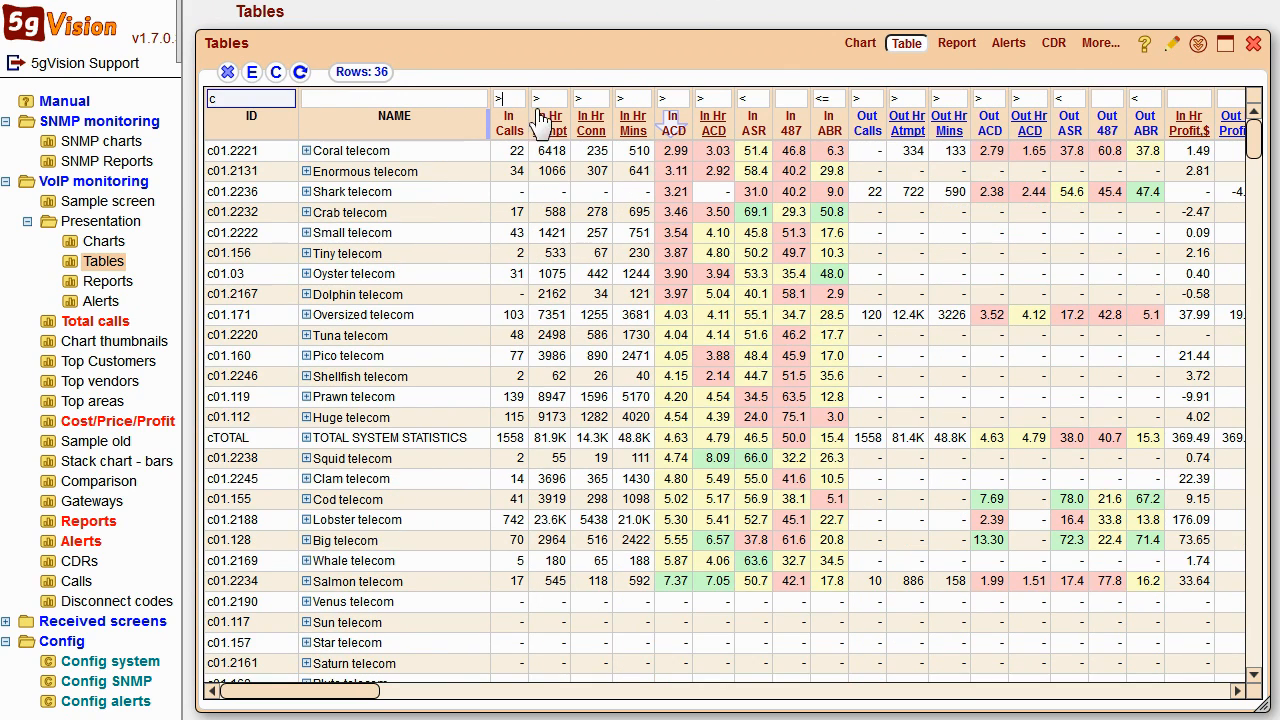
pyautogui.write('>0')
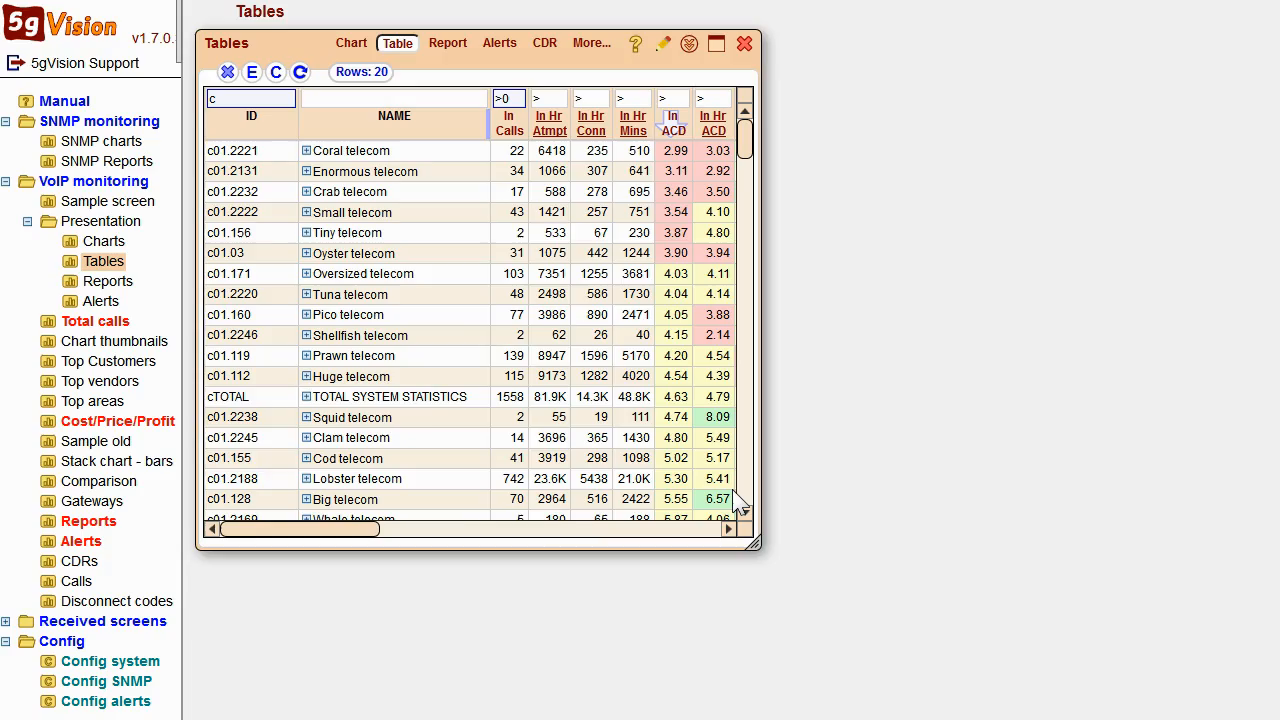
pyautogui.click(448, 43)
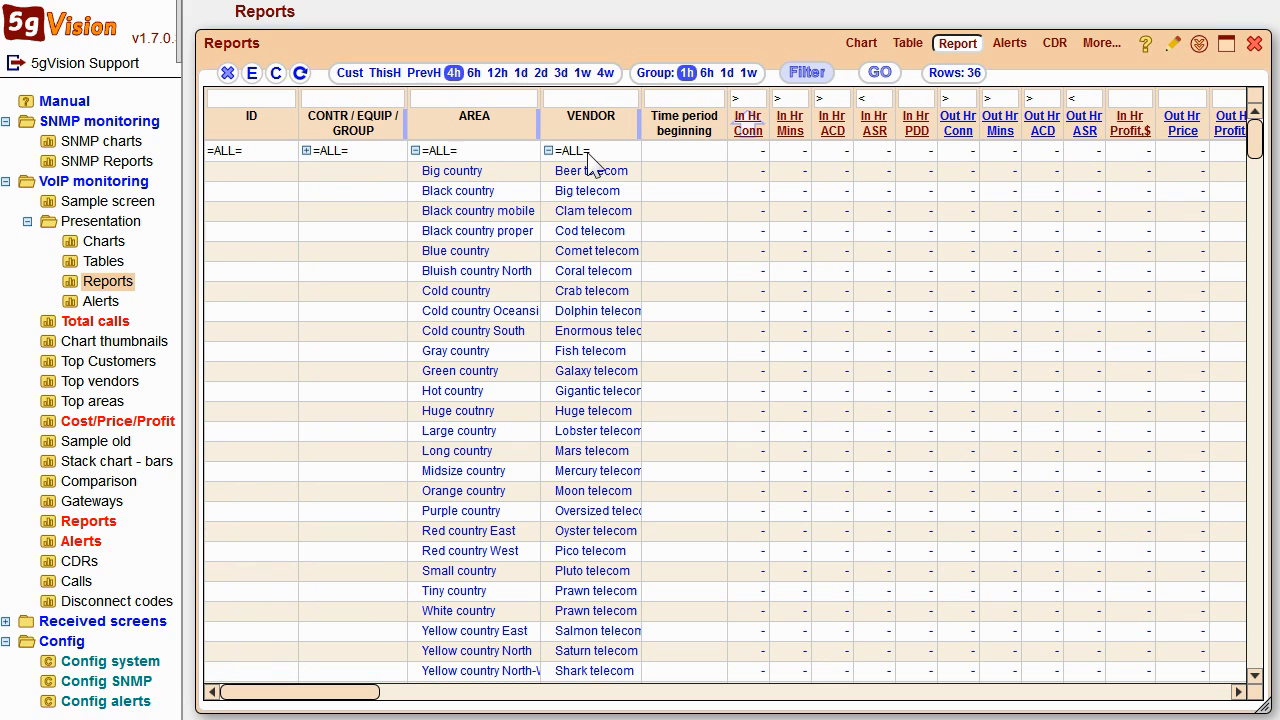
# Run the report by area without the vendor split and expand a Green country row.
pyautogui.click(879, 73)
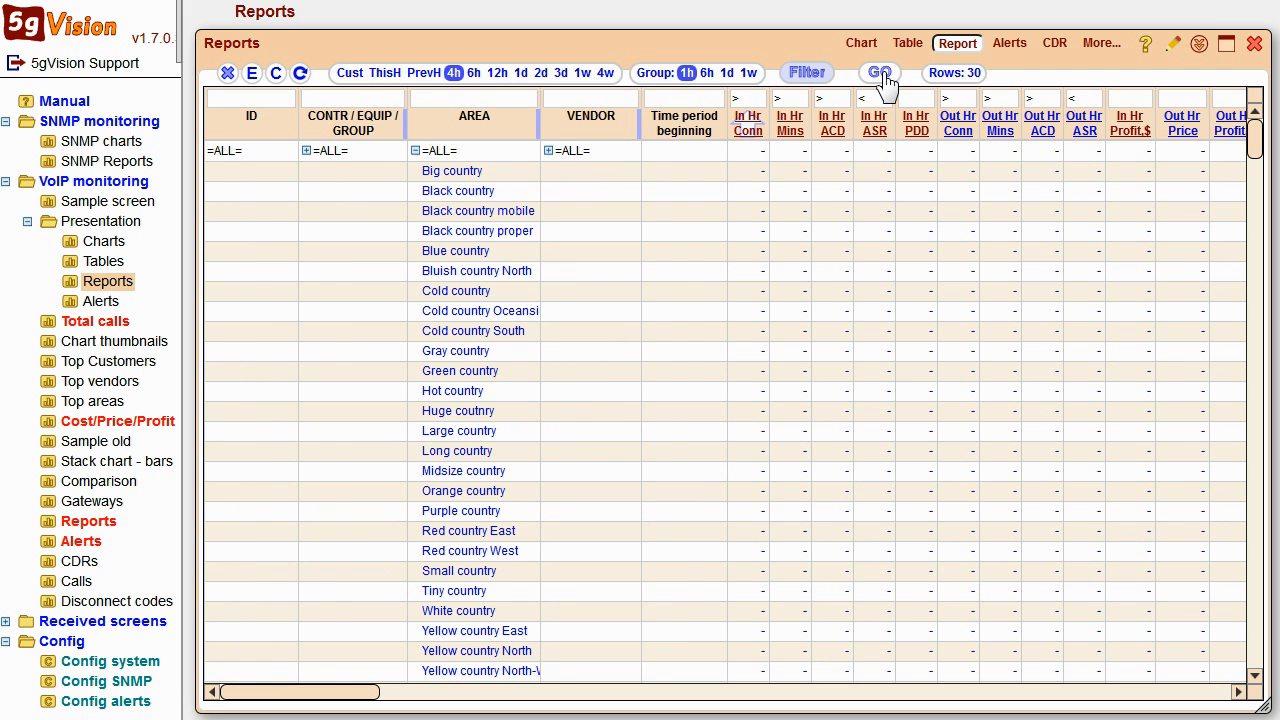
pyautogui.click(878, 72)
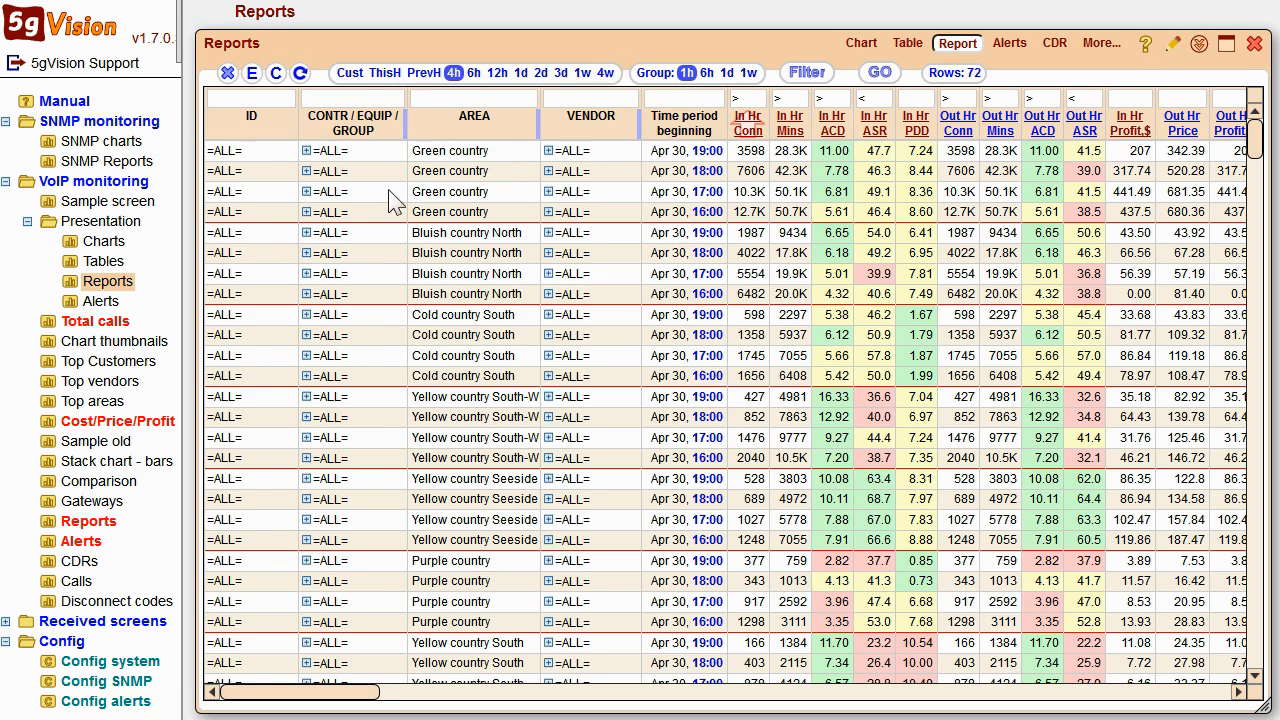
pyautogui.click(580, 211)
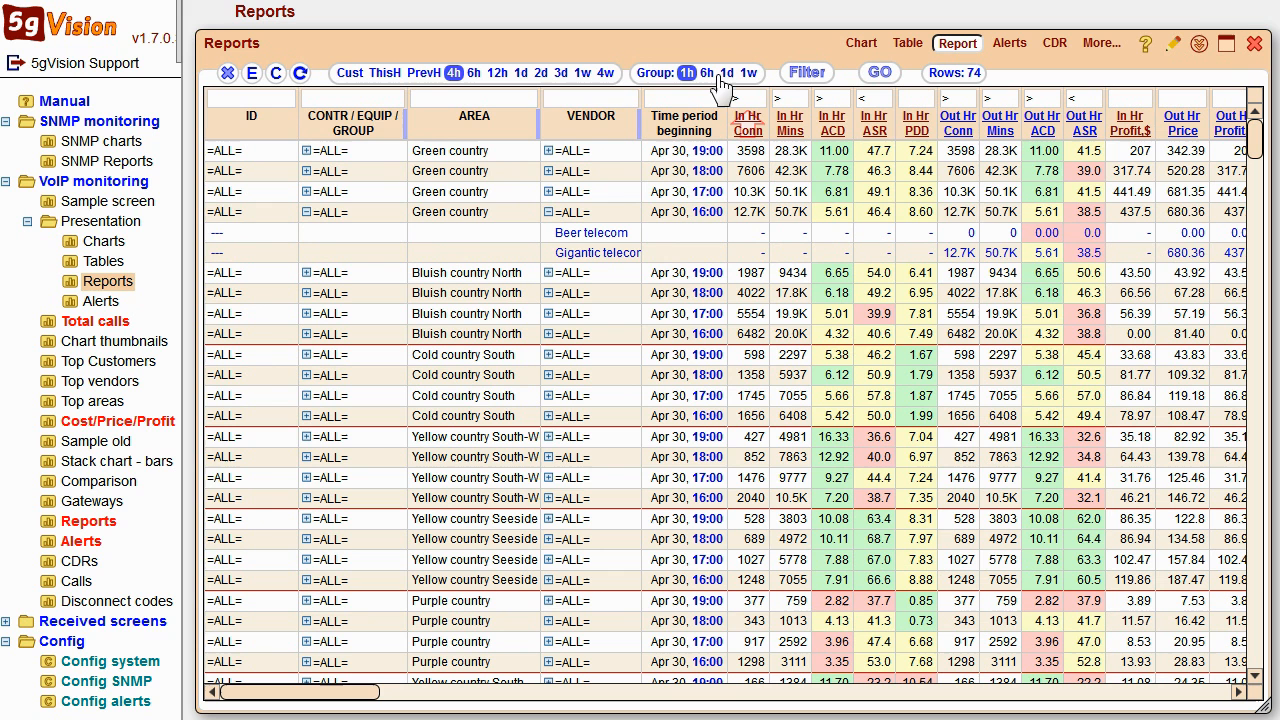
# Group the report by 1 day over 3 days, chart a Green country row, and open Alerts.
pyautogui.click(728, 73)
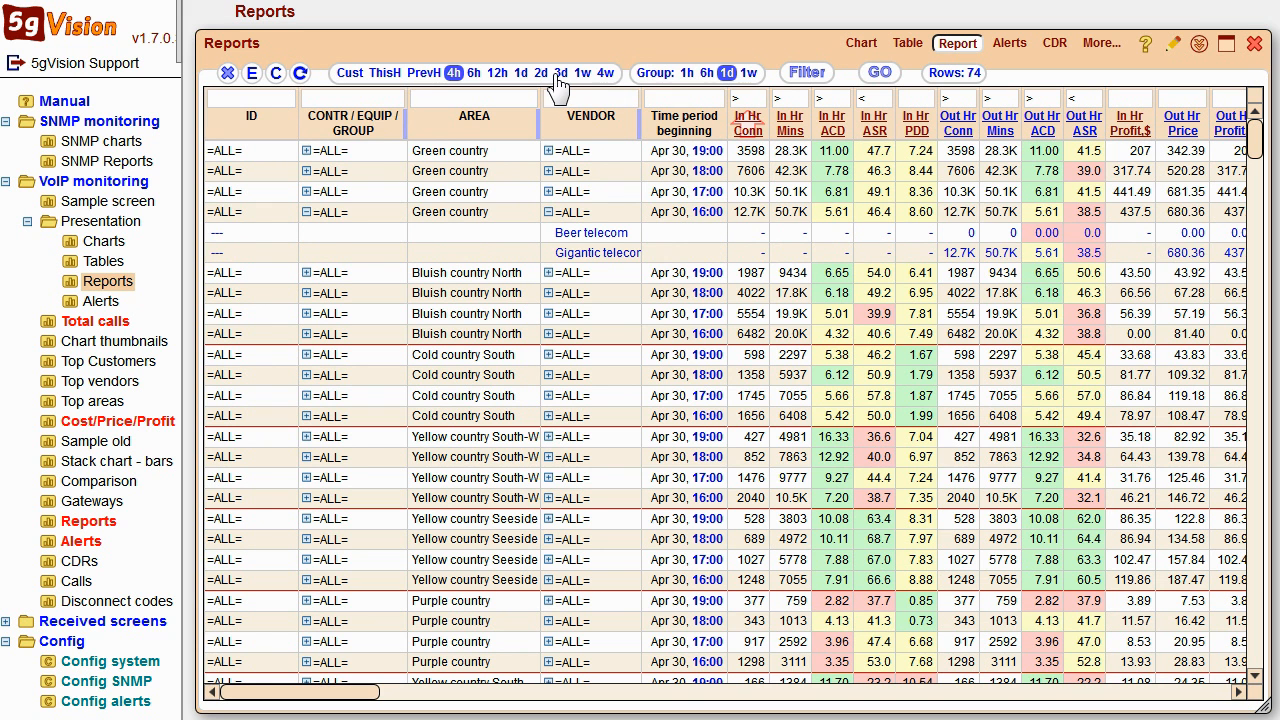
pyautogui.click(558, 73)
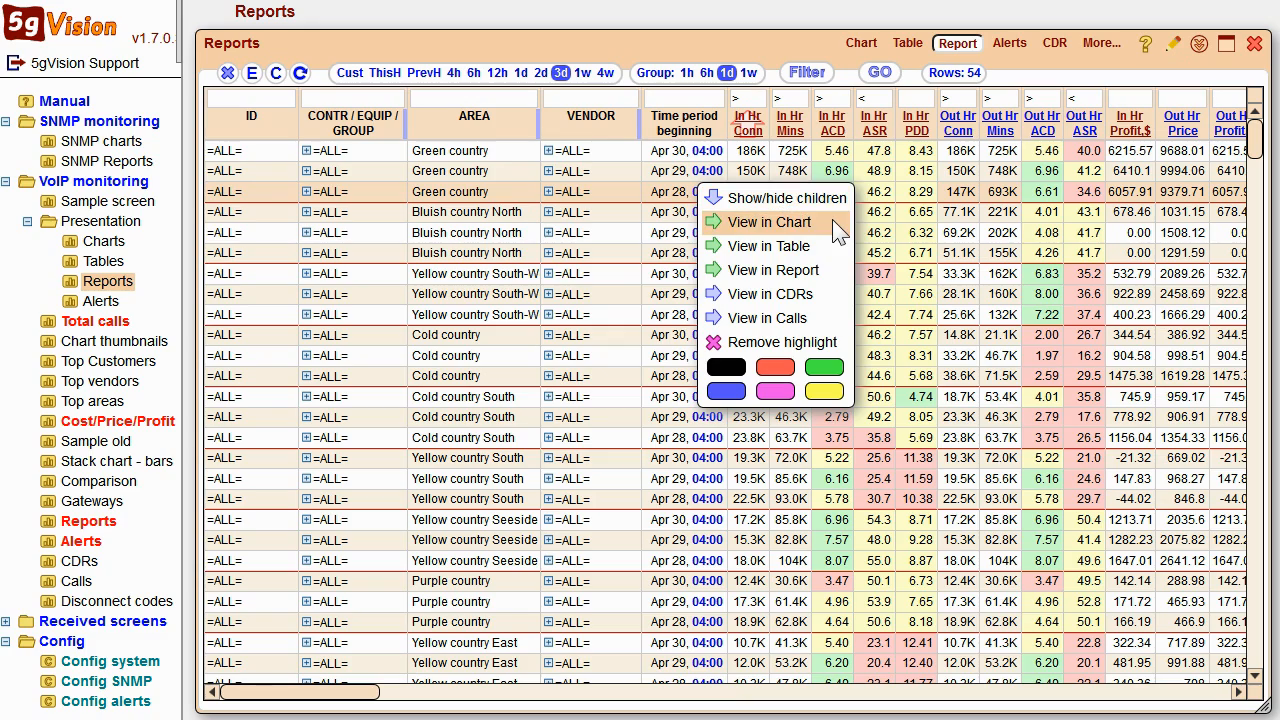
pyautogui.click(770, 222)
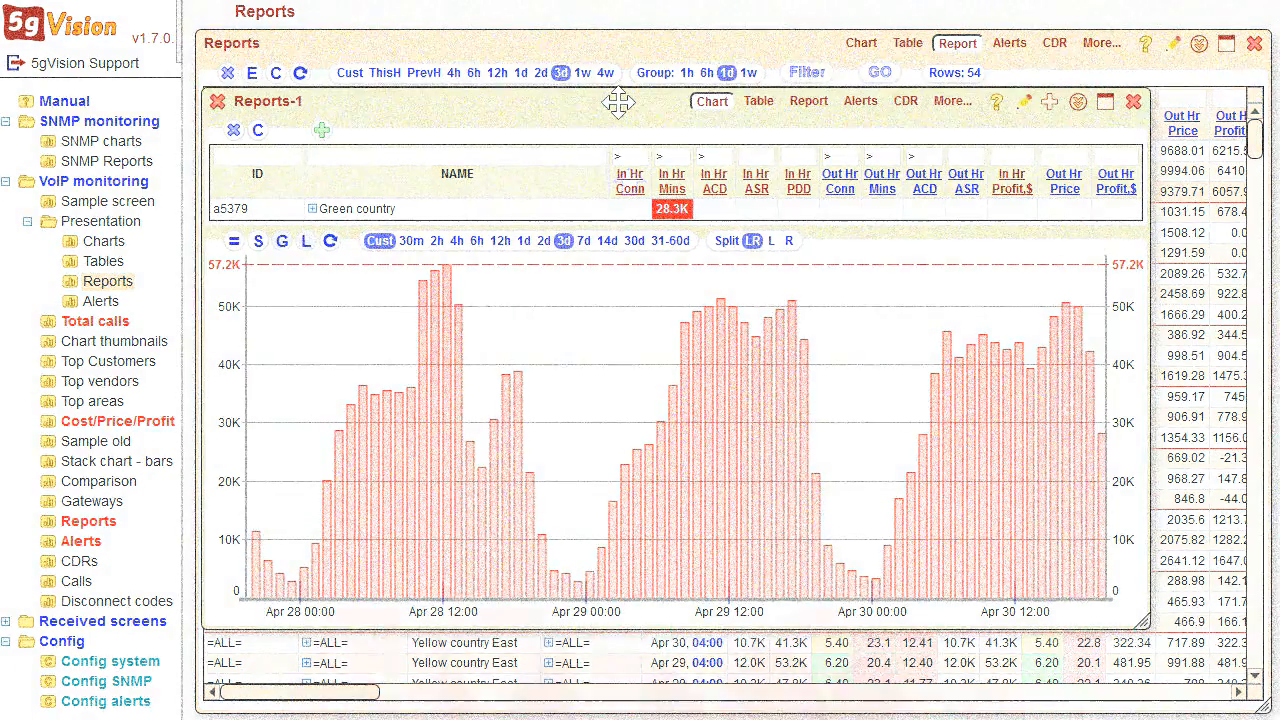
pyautogui.click(1009, 43)
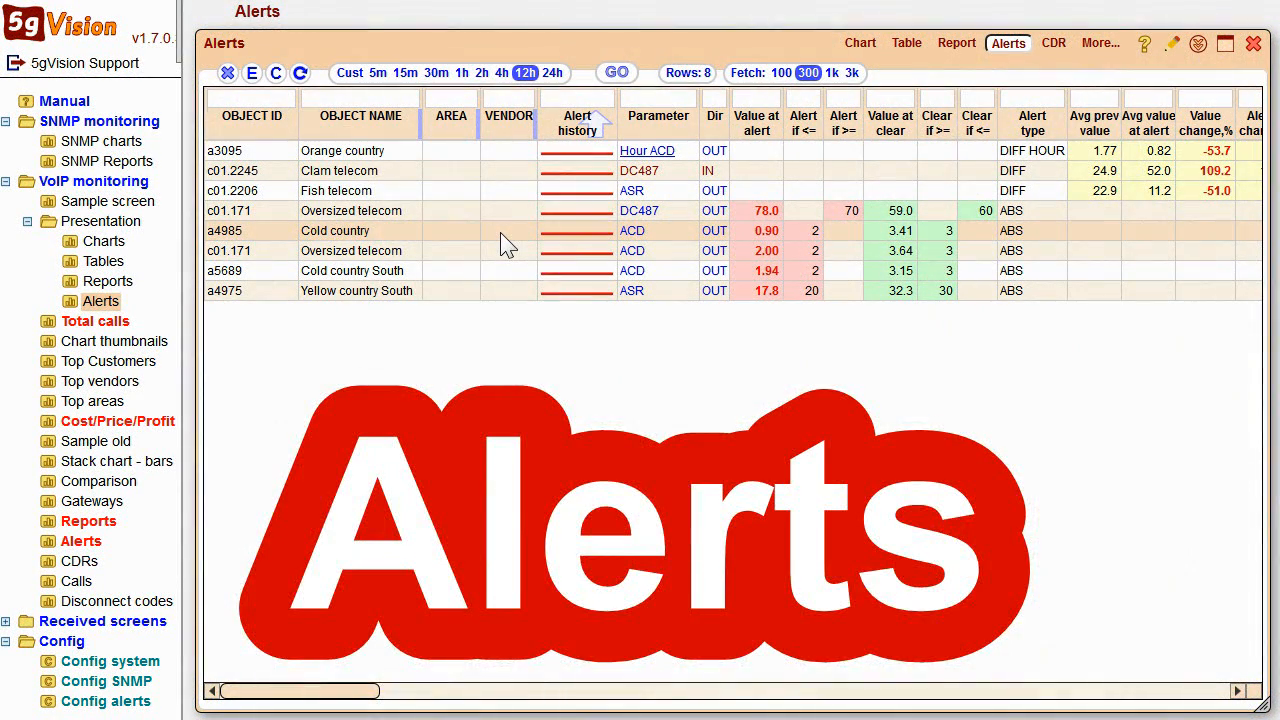